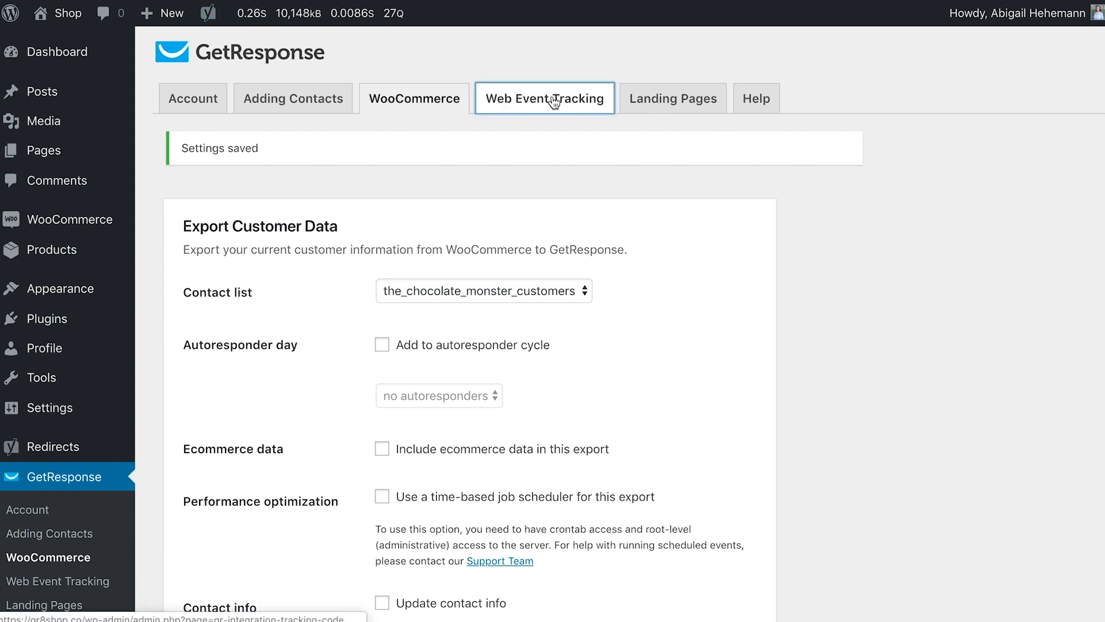
Show the plugin's Web Event Tracking settings, with sending web event data still unchecked
{"action": "left_click", "coordinate": [544, 98]}
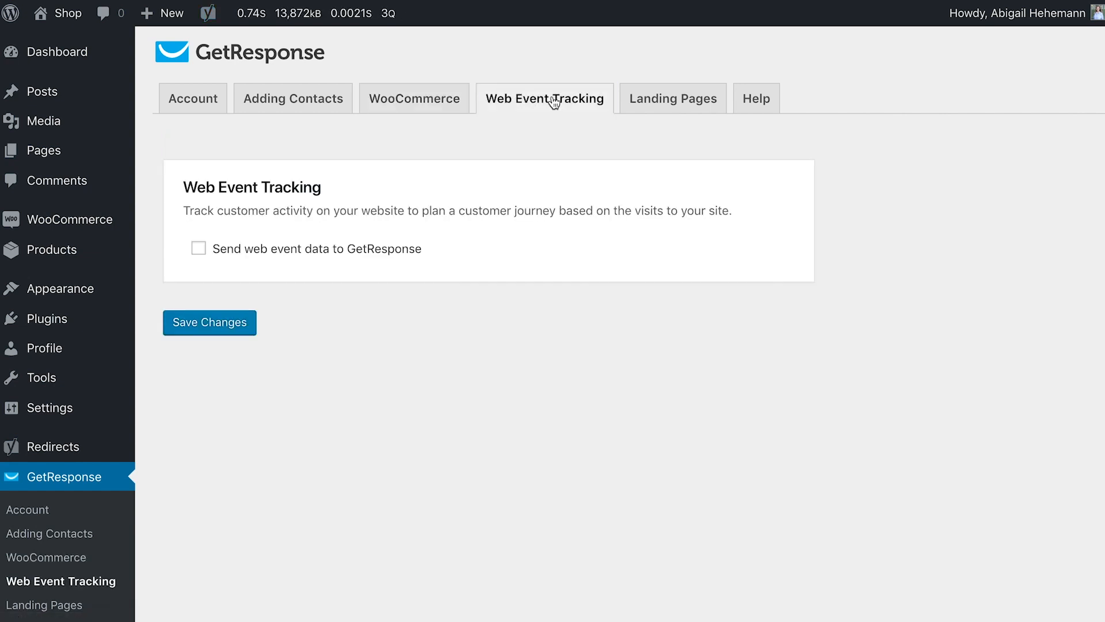
{"action": "mouse_move", "coordinate": [760, 311]}
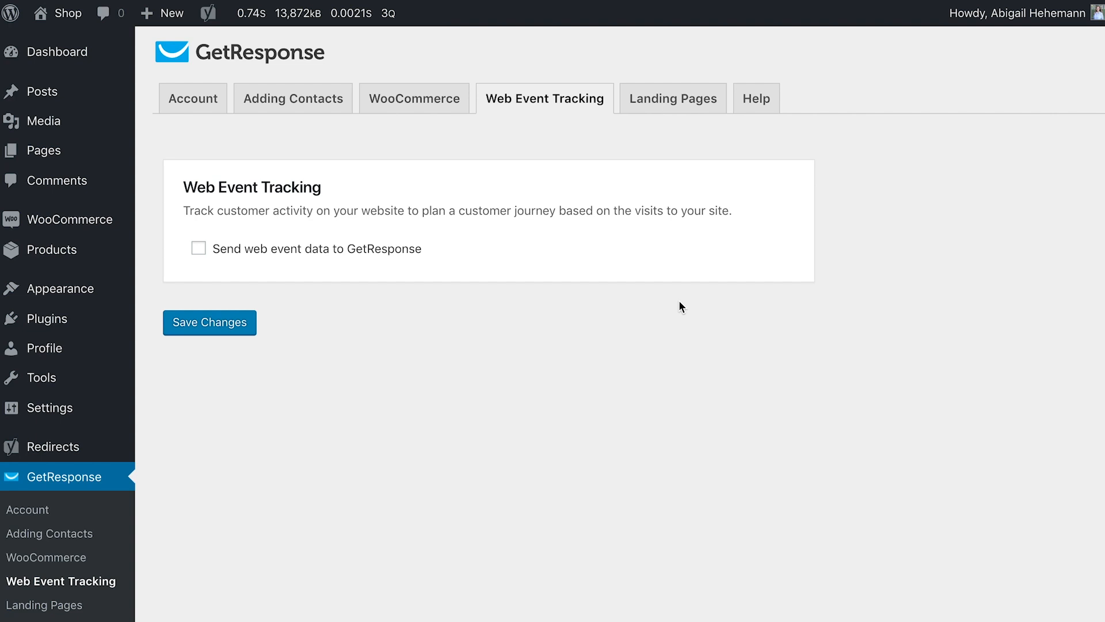
{"action": "mouse_move", "coordinate": [371, 271]}
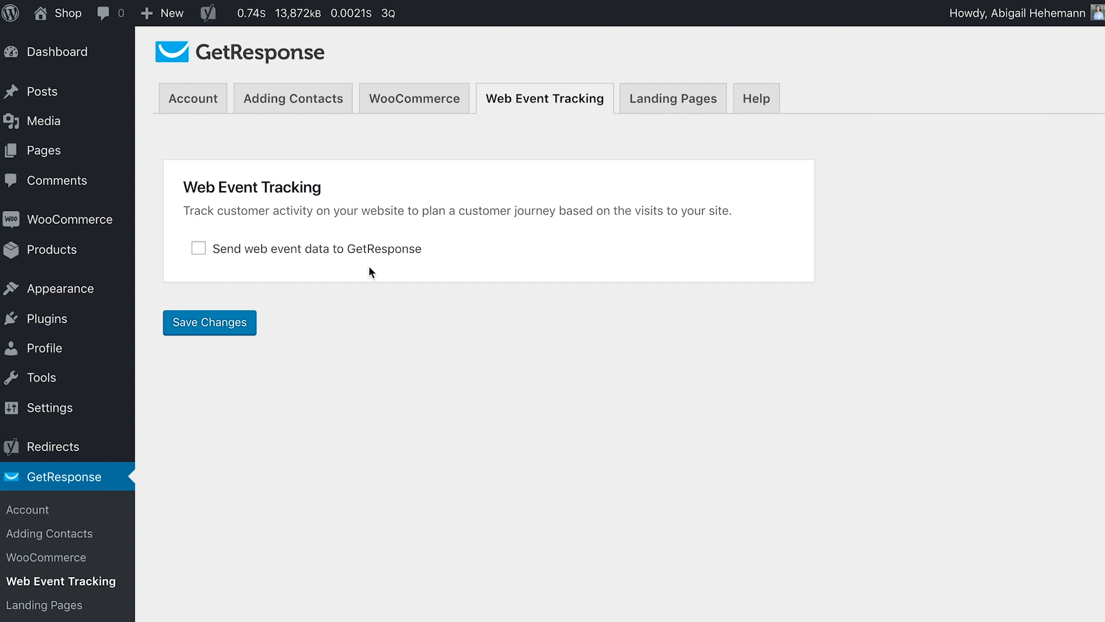
{"action": "mouse_move", "coordinate": [361, 257]}
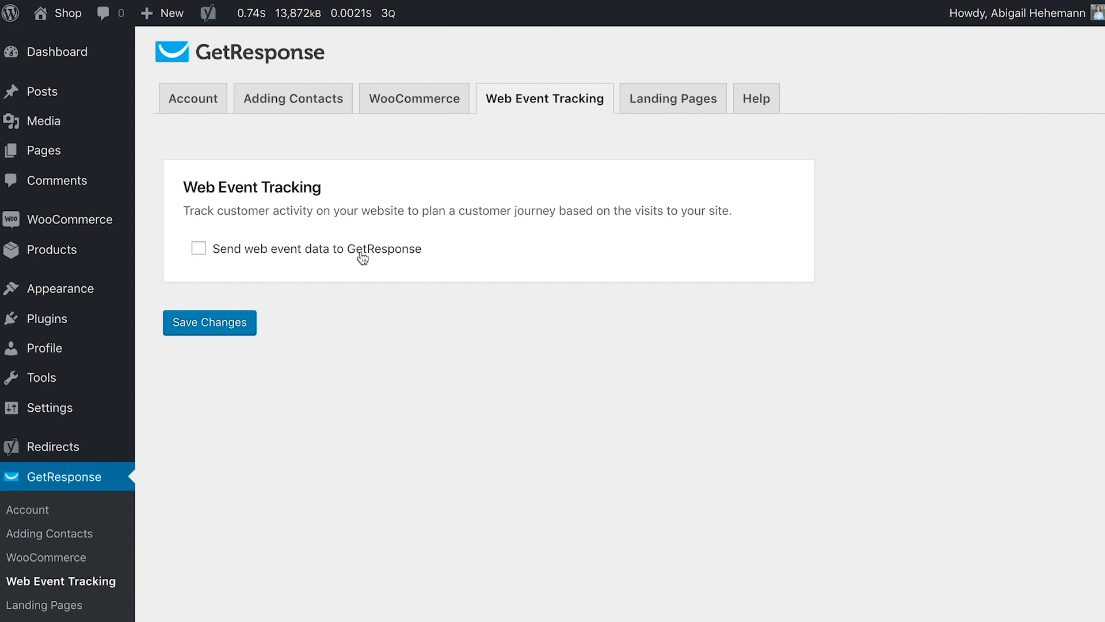
{"action": "mouse_move", "coordinate": [199, 248]}
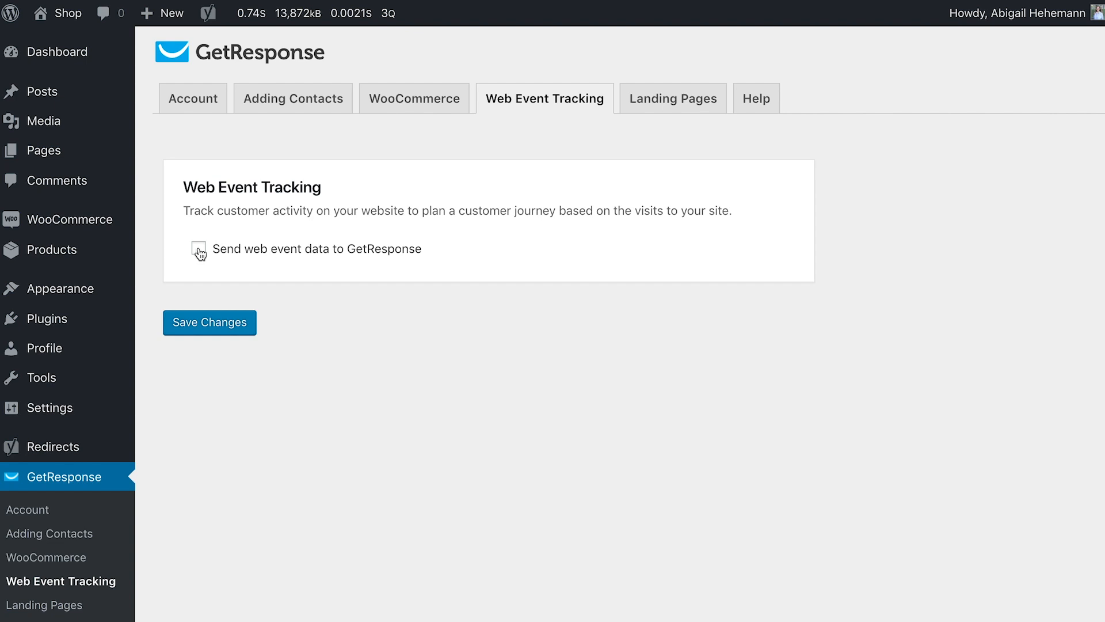
Enable 'Send web event data to GetResponse' and save the Web Event Tracking setting
{"action": "left_click", "coordinate": [198, 247]}
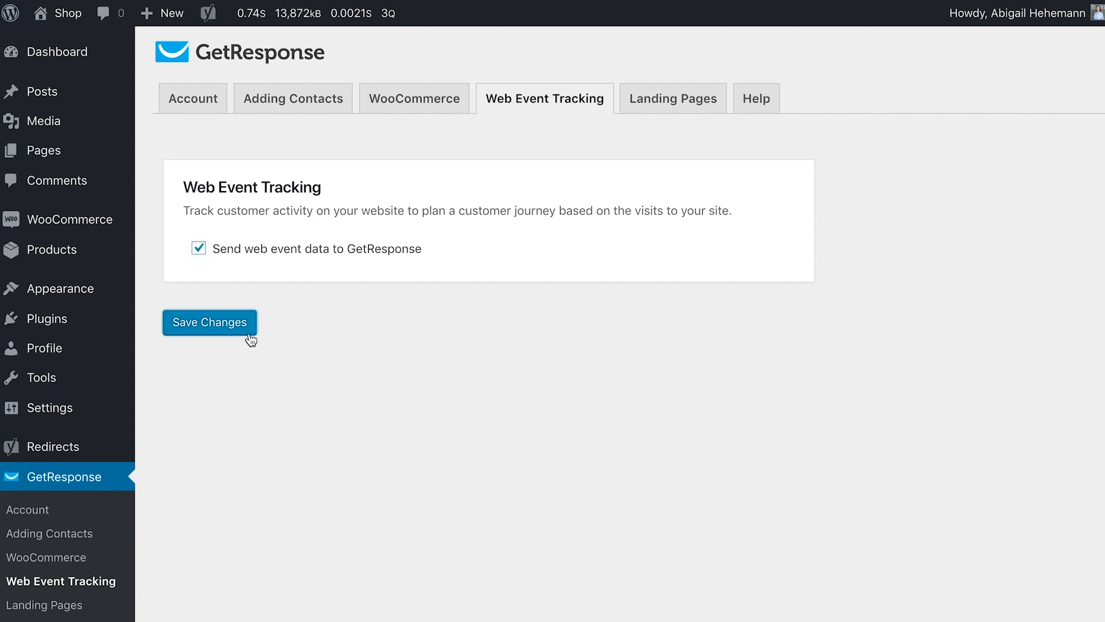
{"action": "left_click", "coordinate": [208, 323]}
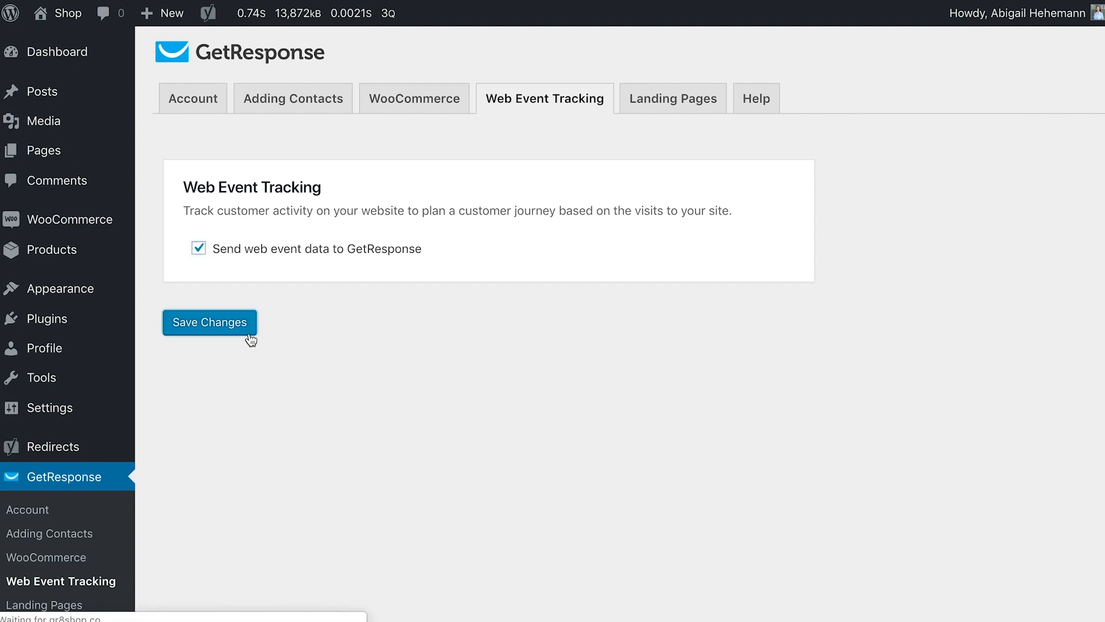
{"action": "left_click", "coordinate": [209, 323]}
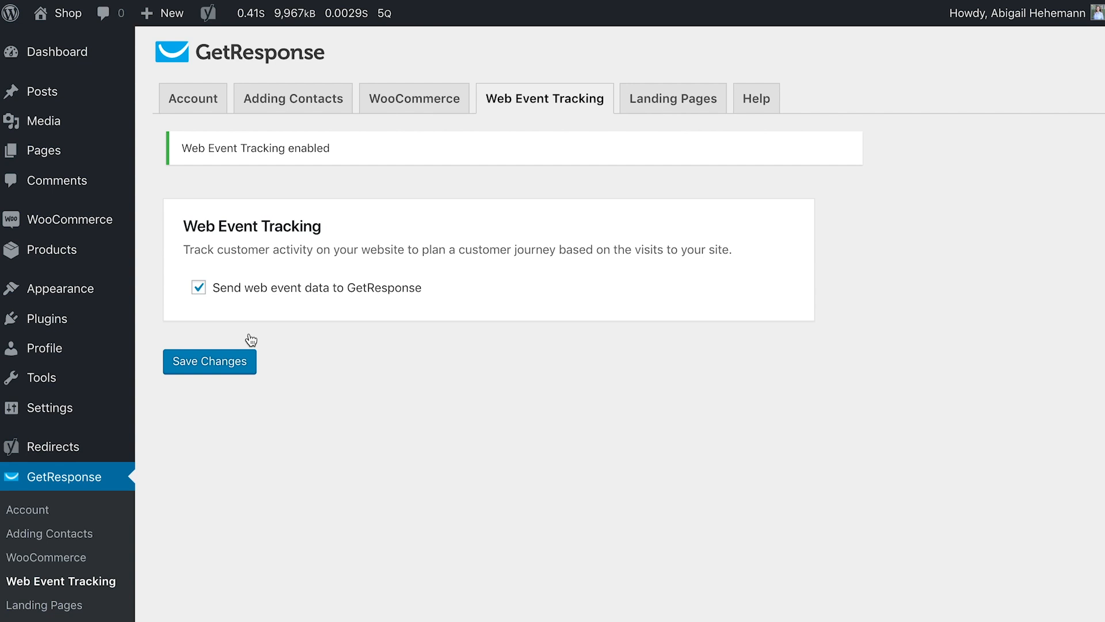
{"action": "mouse_move", "coordinate": [227, 274]}
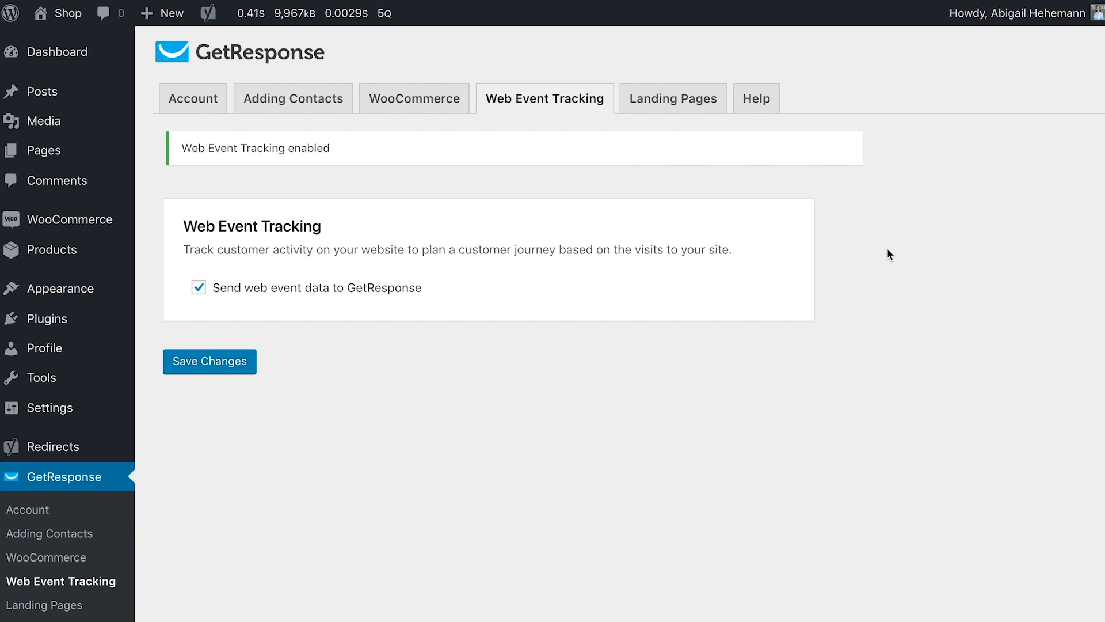
Show the plugin's Landing Pages settings, currently with no pages added
{"action": "left_click", "coordinate": [671, 98]}
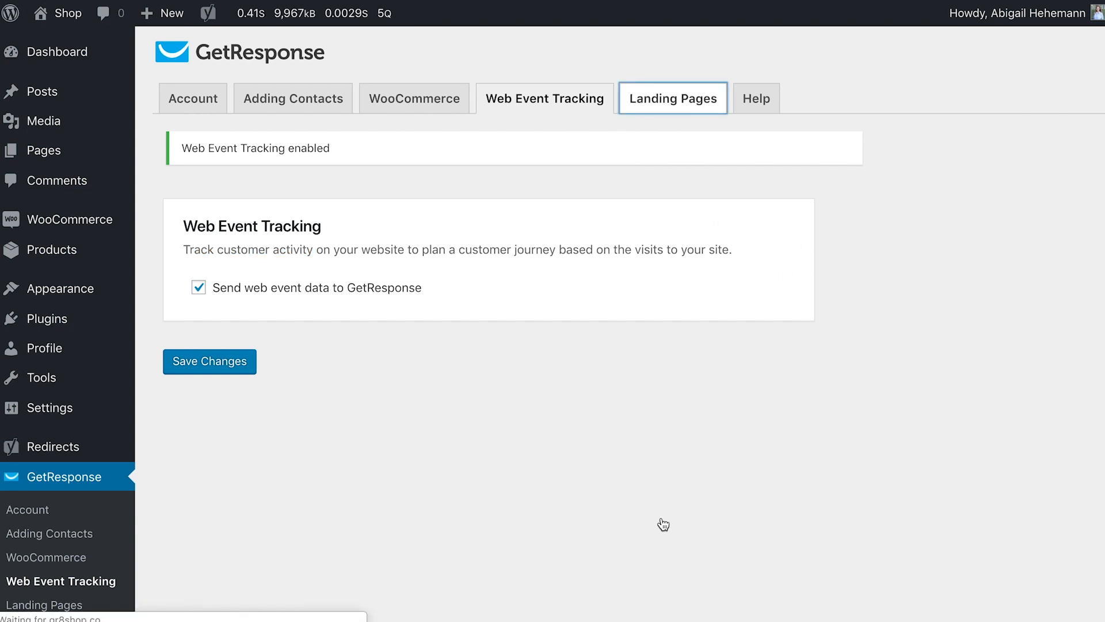
{"action": "left_click", "coordinate": [671, 96]}
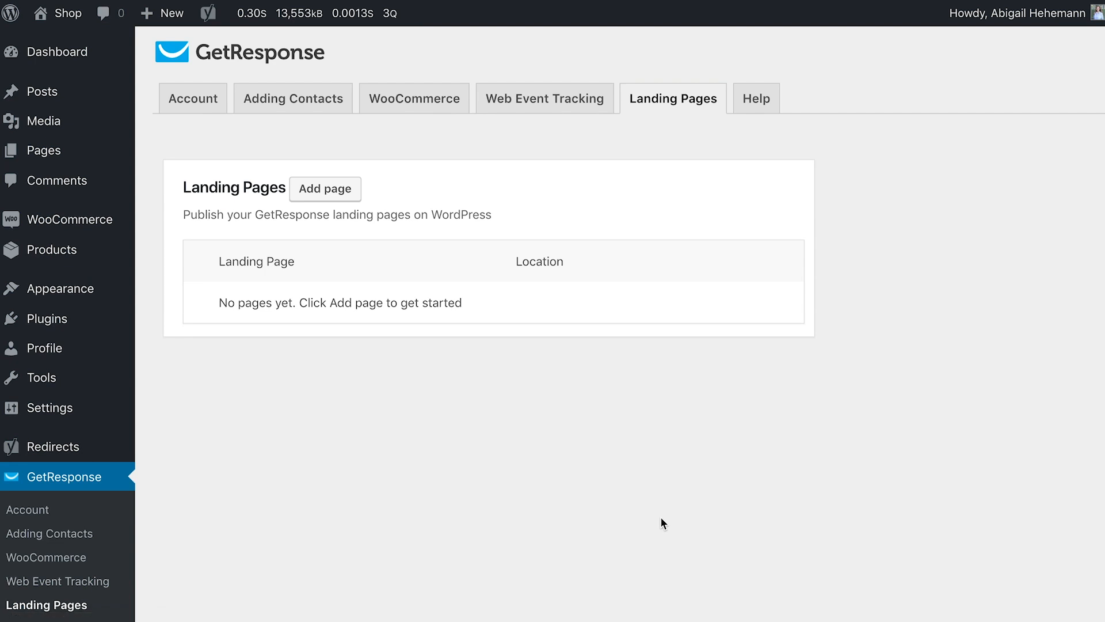
{"action": "mouse_move", "coordinate": [451, 252]}
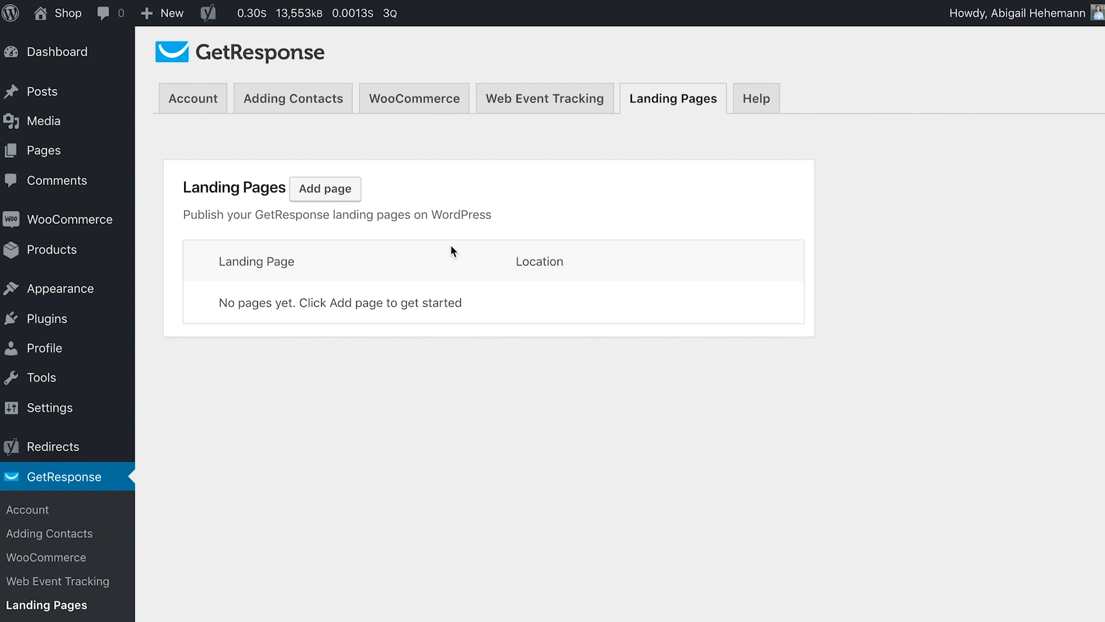
{"action": "mouse_move", "coordinate": [430, 22]}
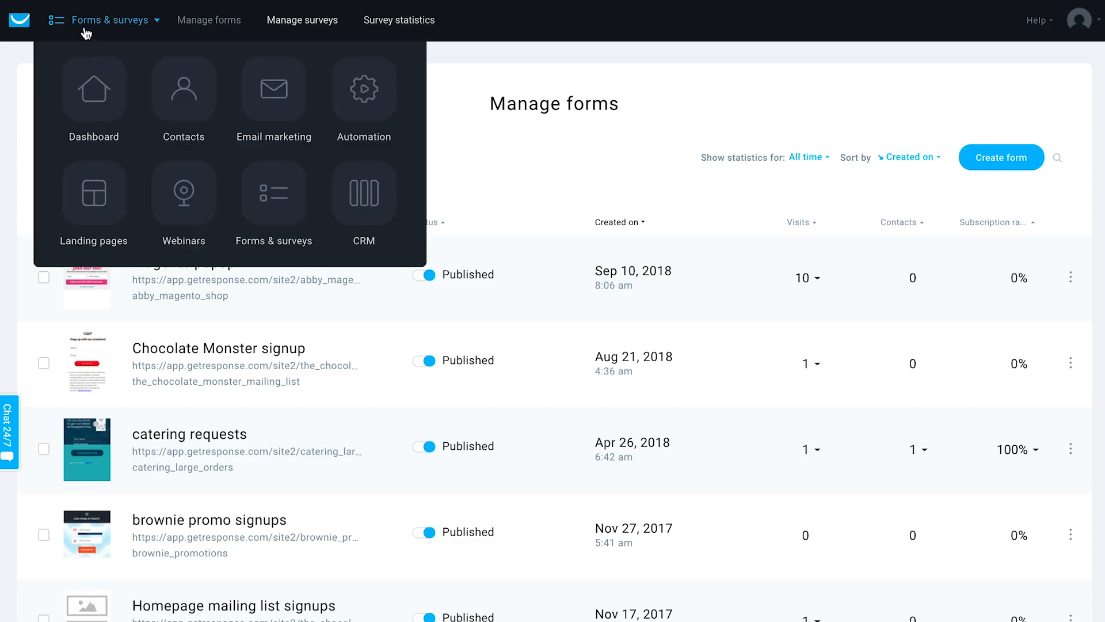
Review the GetResponse landing pages list and preview the chocolate recipe guide page
{"action": "left_click", "coordinate": [93, 194]}
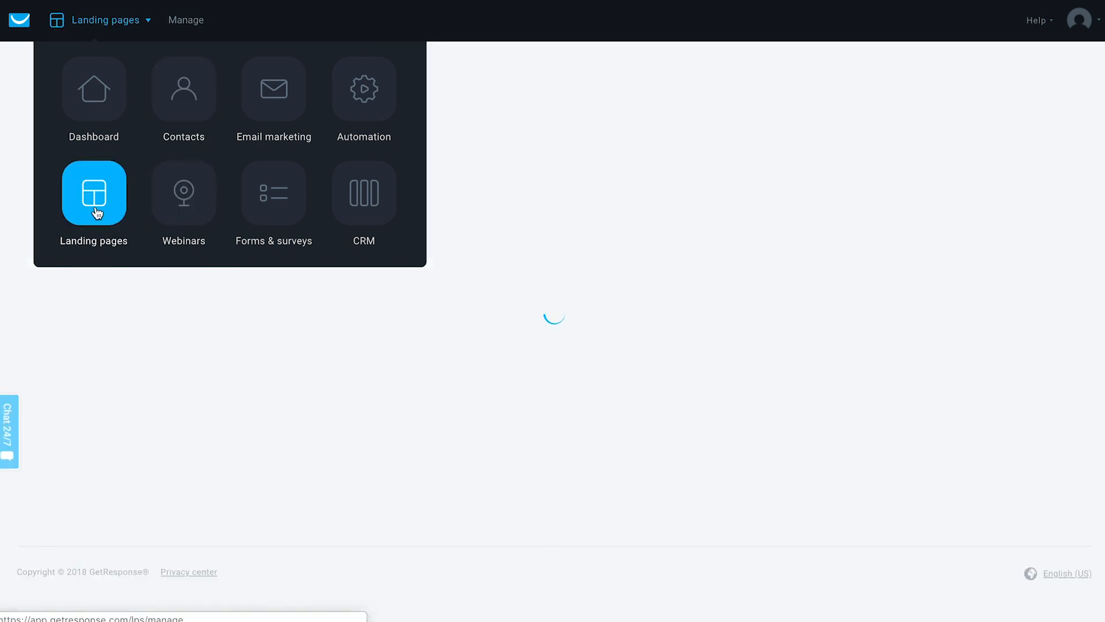
{"action": "left_click", "coordinate": [93, 193]}
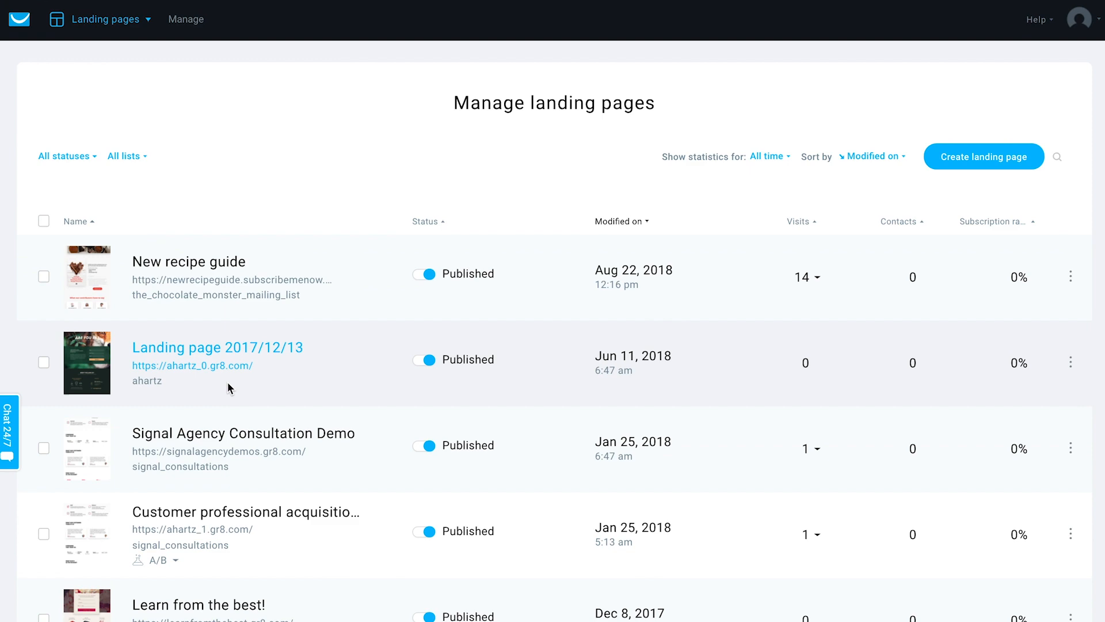
{"action": "left_click", "coordinate": [86, 277]}
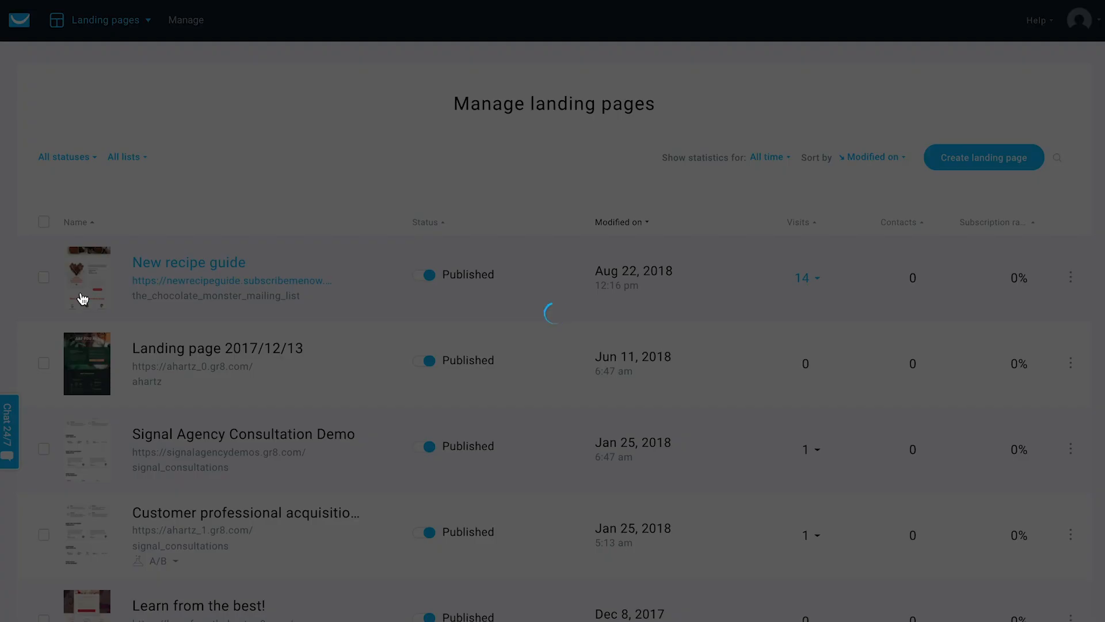
{"action": "left_click", "coordinate": [86, 277]}
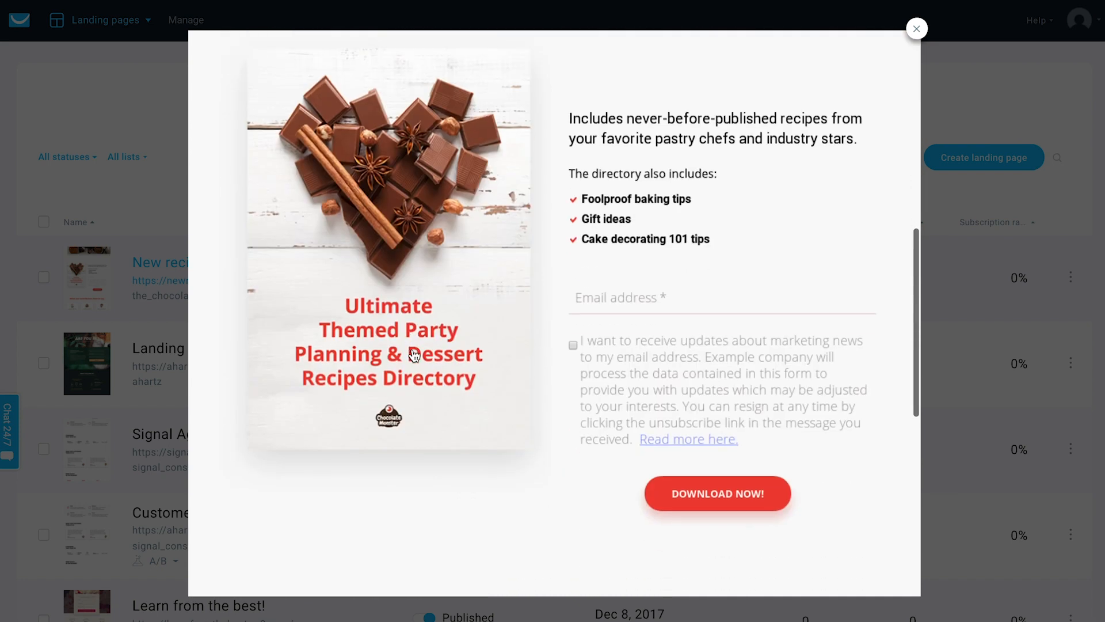
{"action": "scroll", "scroll_direction": "down", "scroll_amount": 3}
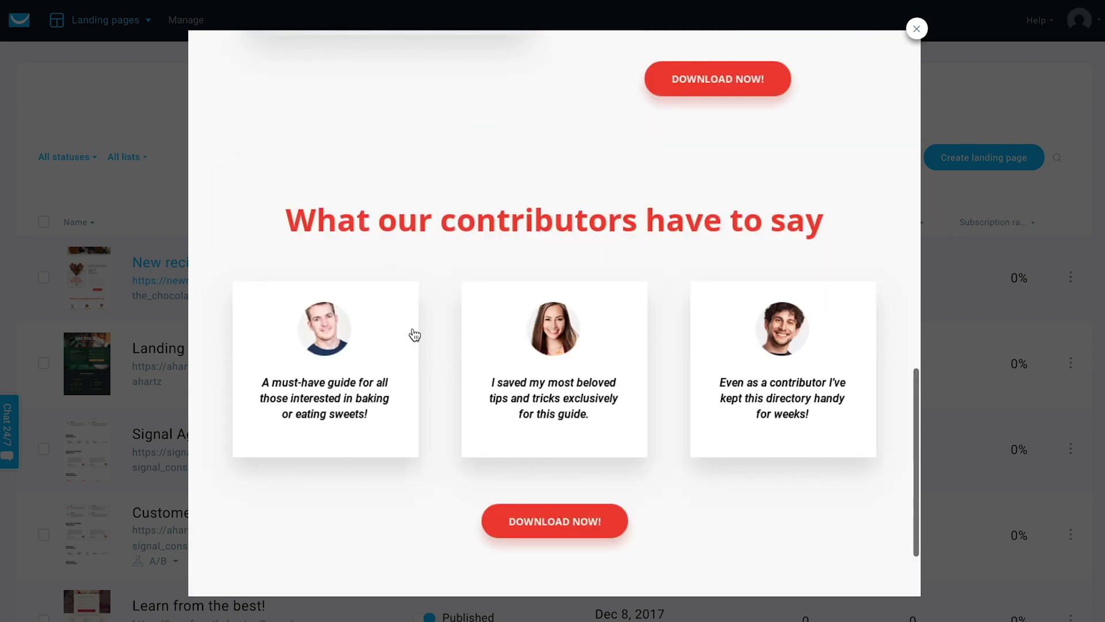
Close the preview and start a new landing page from the template gallery
{"action": "left_click", "coordinate": [916, 28]}
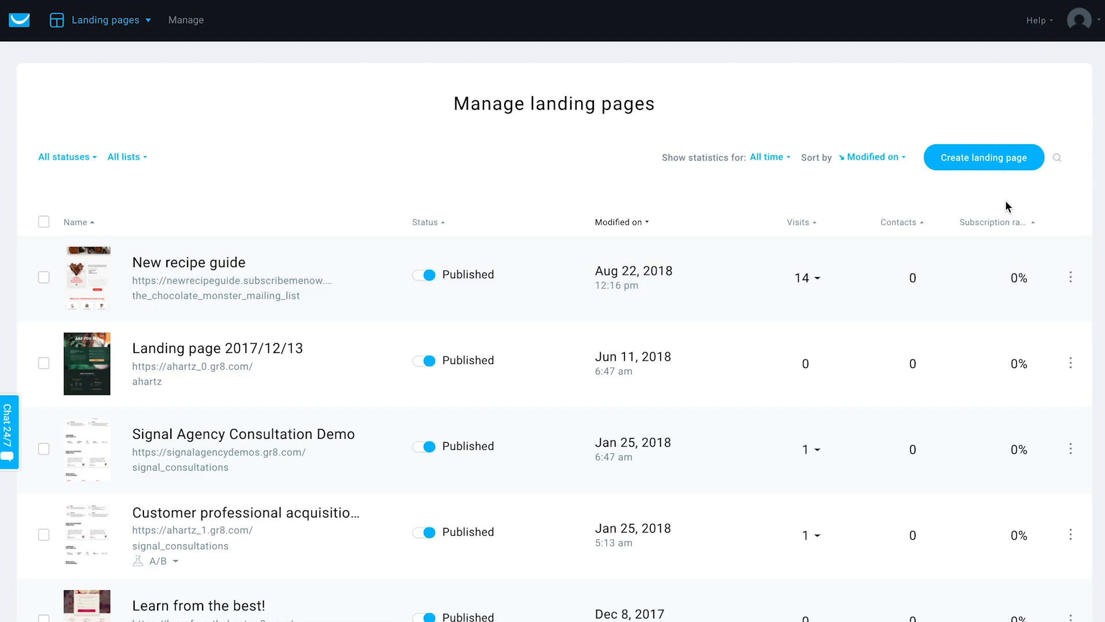
{"action": "left_click", "coordinate": [983, 158]}
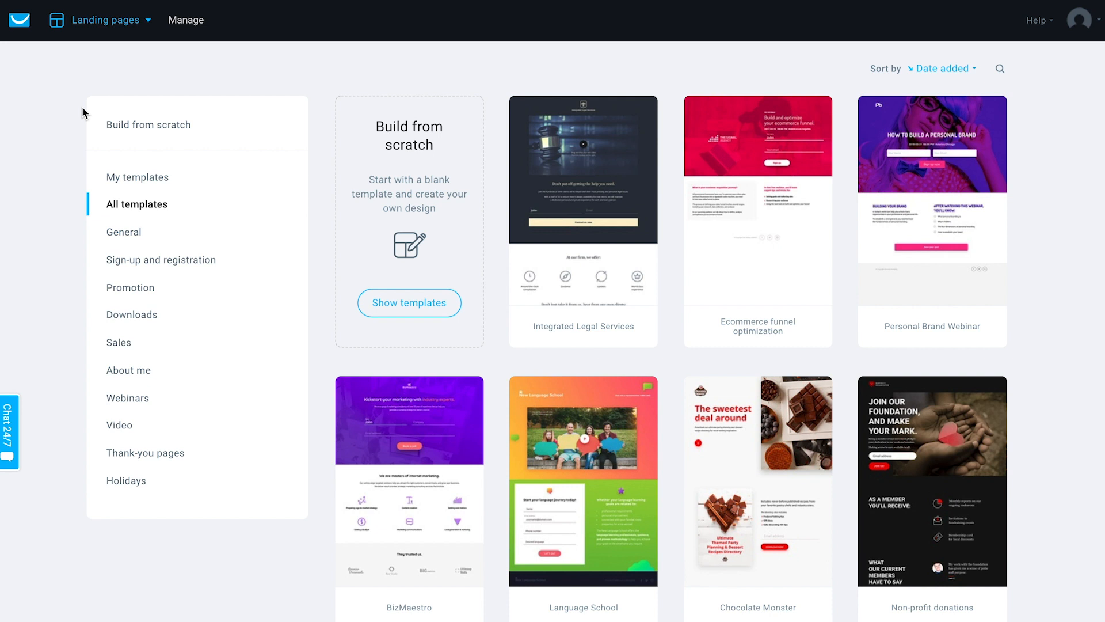
{"action": "mouse_move", "coordinate": [126, 530]}
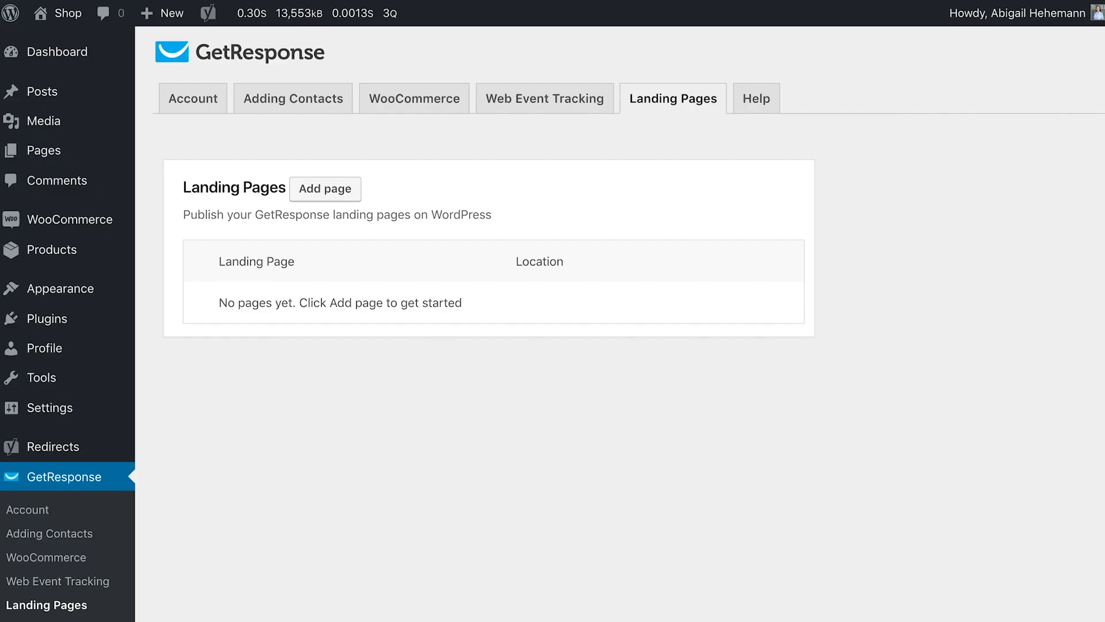
Add the 'Exclusive chocolate recipes!' page with default slug, status Published, and save it
{"action": "left_click", "coordinate": [325, 188]}
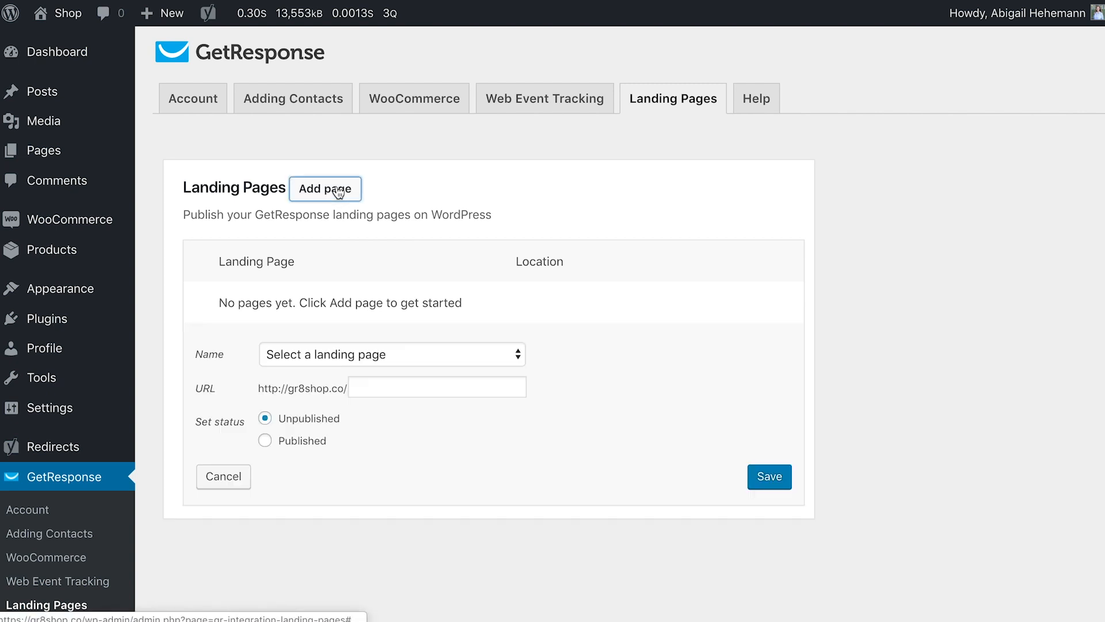
{"action": "left_click", "coordinate": [392, 353]}
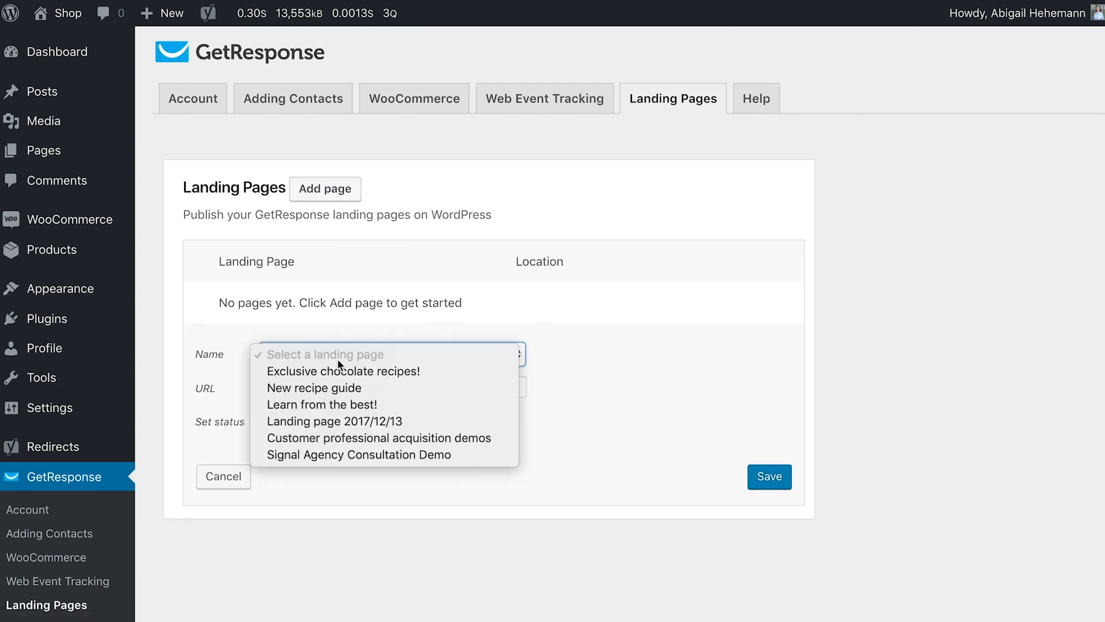
{"action": "mouse_move", "coordinate": [419, 363]}
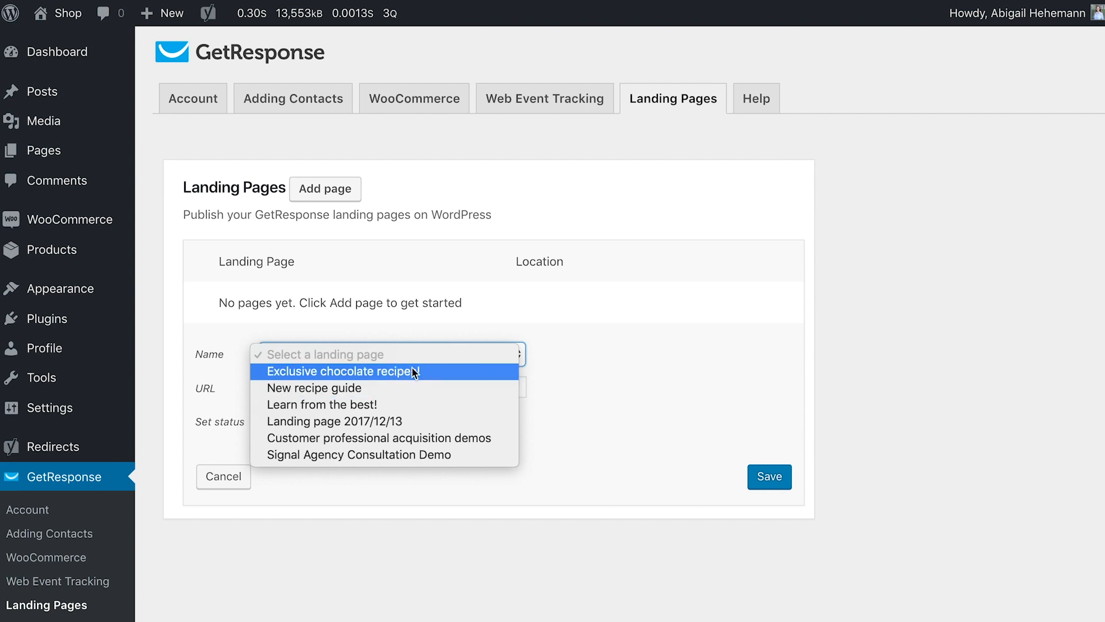
{"action": "left_click", "coordinate": [341, 370]}
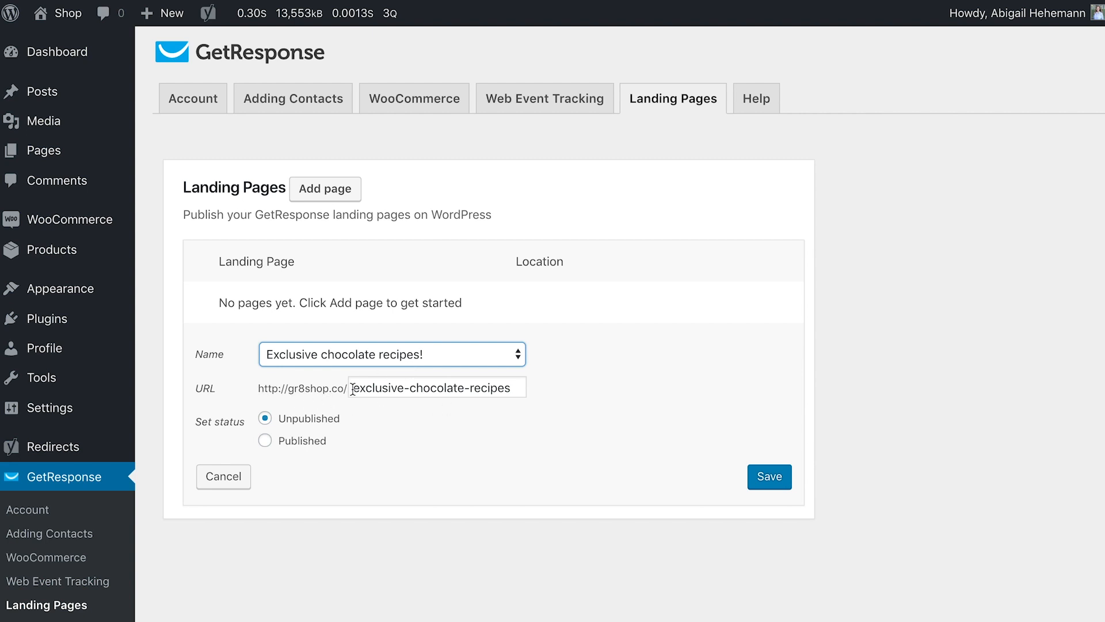
{"action": "mouse_move", "coordinate": [346, 399]}
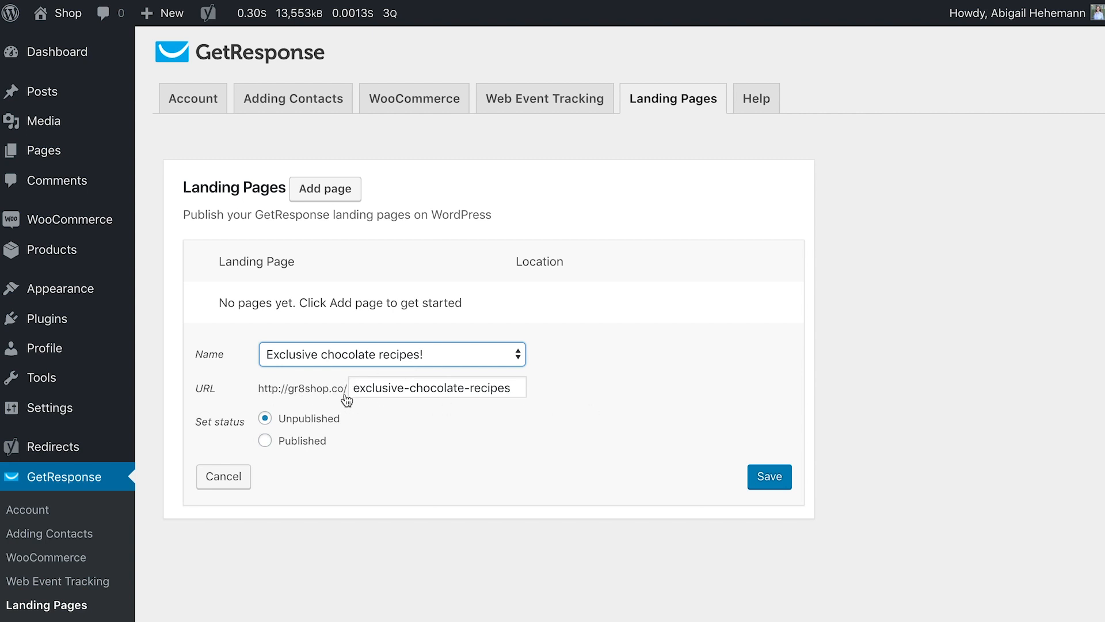
{"action": "left_click", "coordinate": [265, 440]}
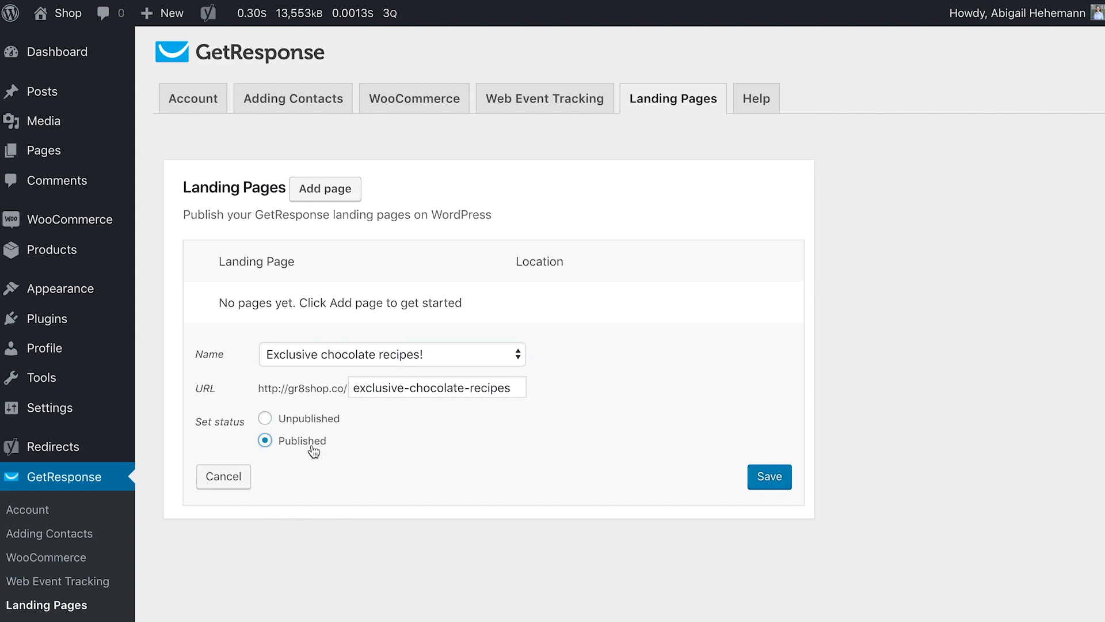
{"action": "left_click", "coordinate": [769, 476]}
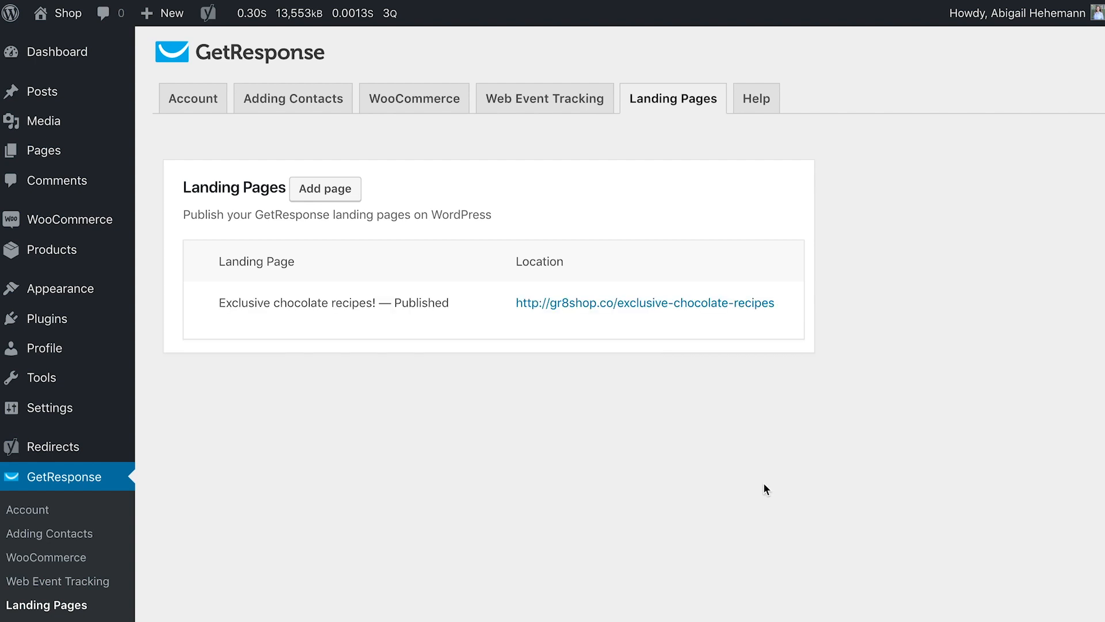
{"action": "mouse_move", "coordinate": [600, 315]}
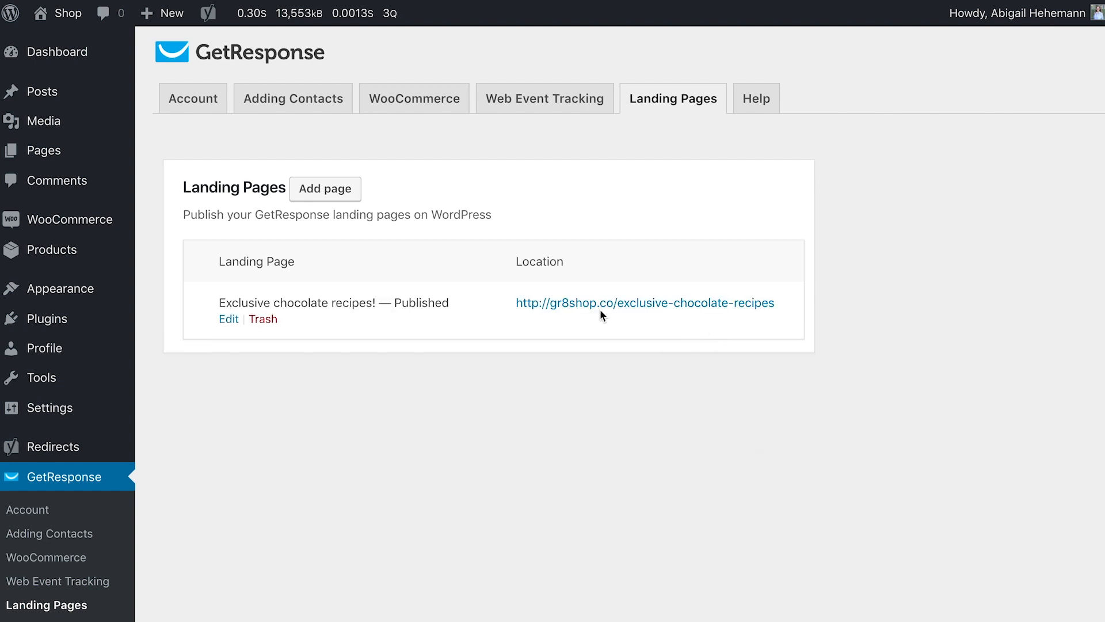
View the live chocolate recipes page at its Location URL, then go back to GetResponse templates
{"action": "double_click", "coordinate": [645, 302]}
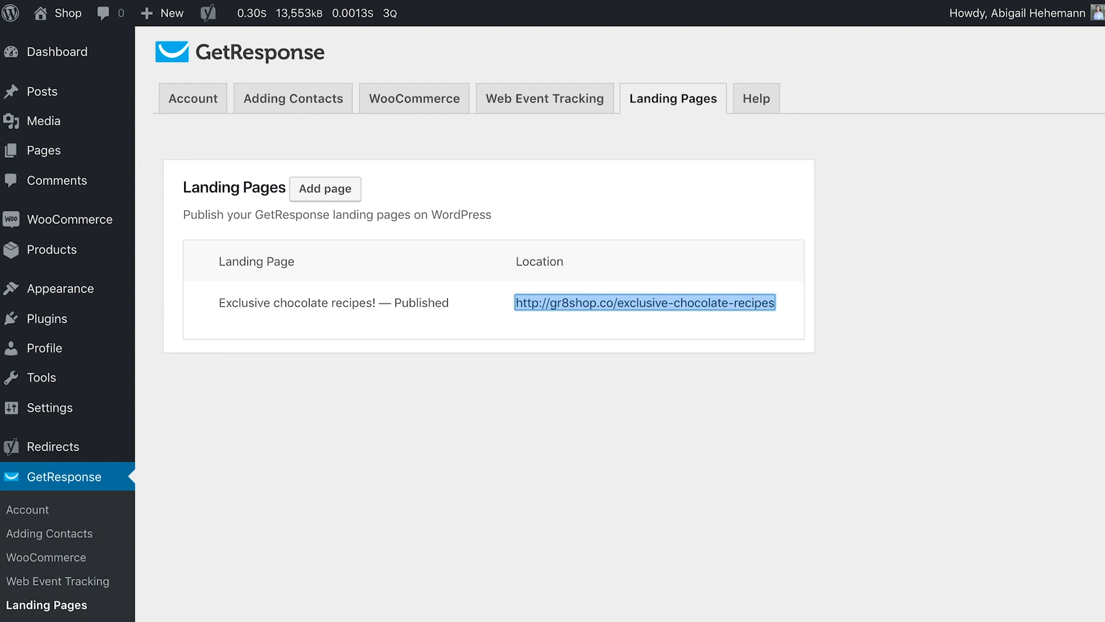
{"action": "left_click", "coordinate": [644, 301]}
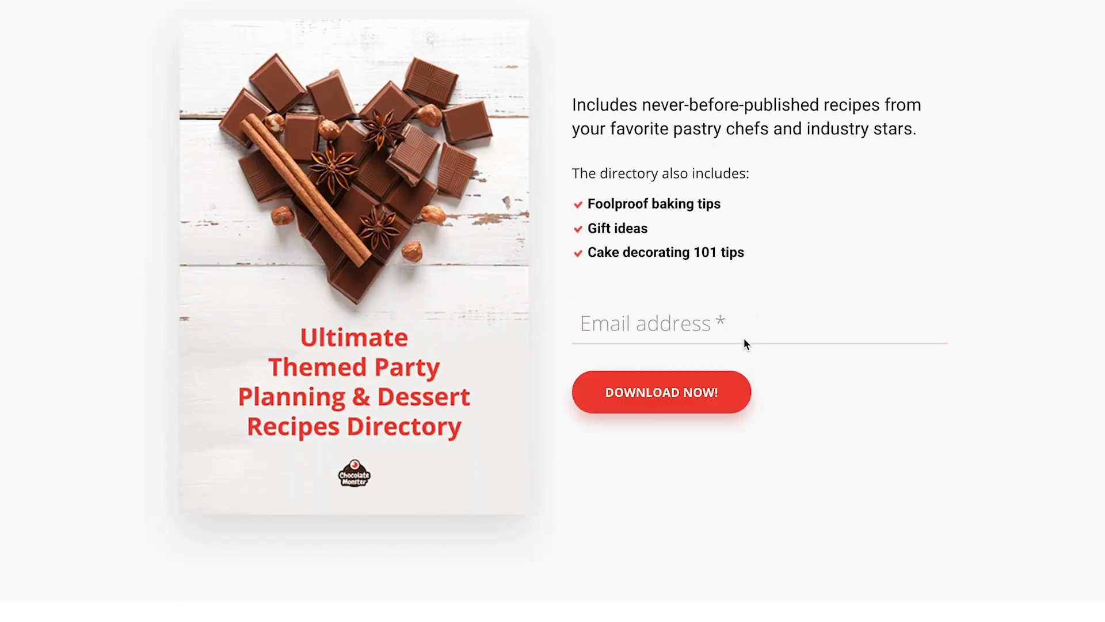
{"action": "scroll", "scroll_direction": "down", "scroll_amount": 3}
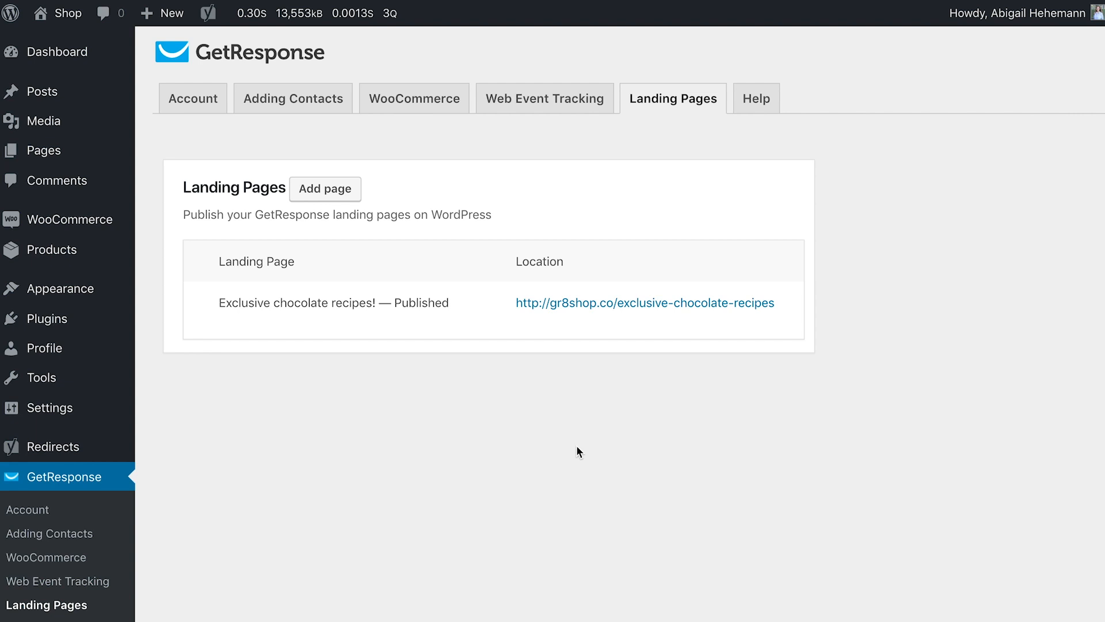
{"action": "left_click", "coordinate": [325, 188]}
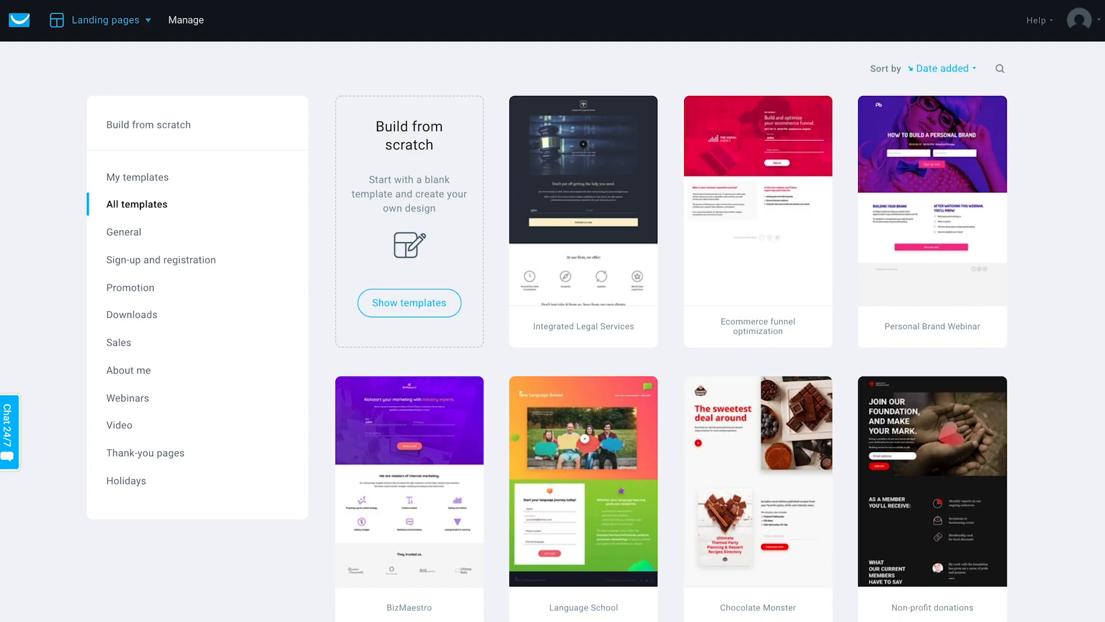